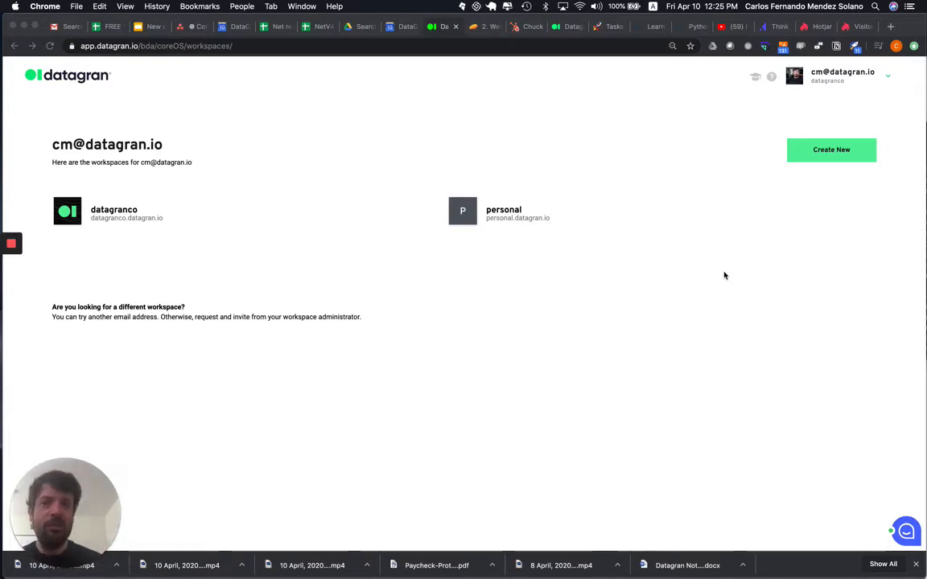
mouse_move(431, 257)
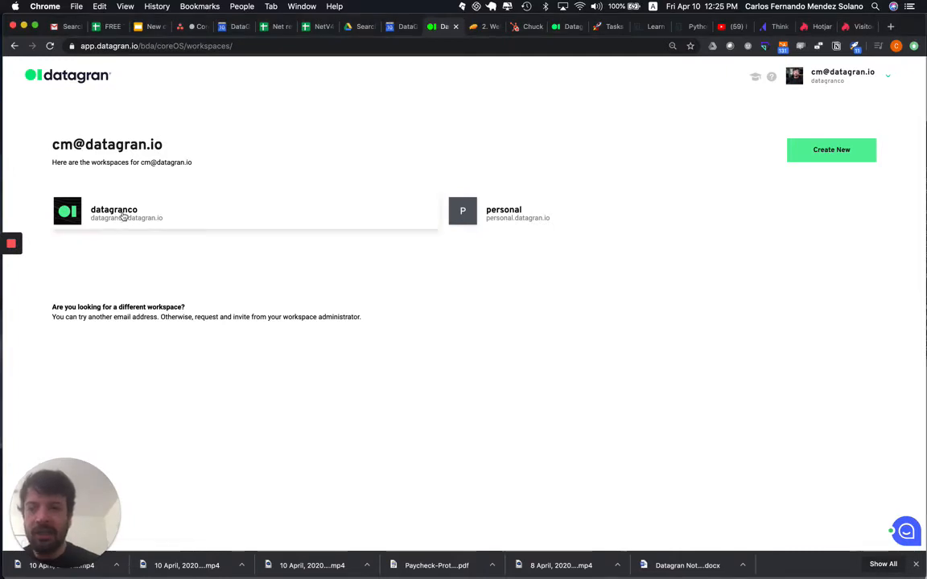
- Enter the datagranco workspace, revealing its four projects with member counts
click(112, 212)
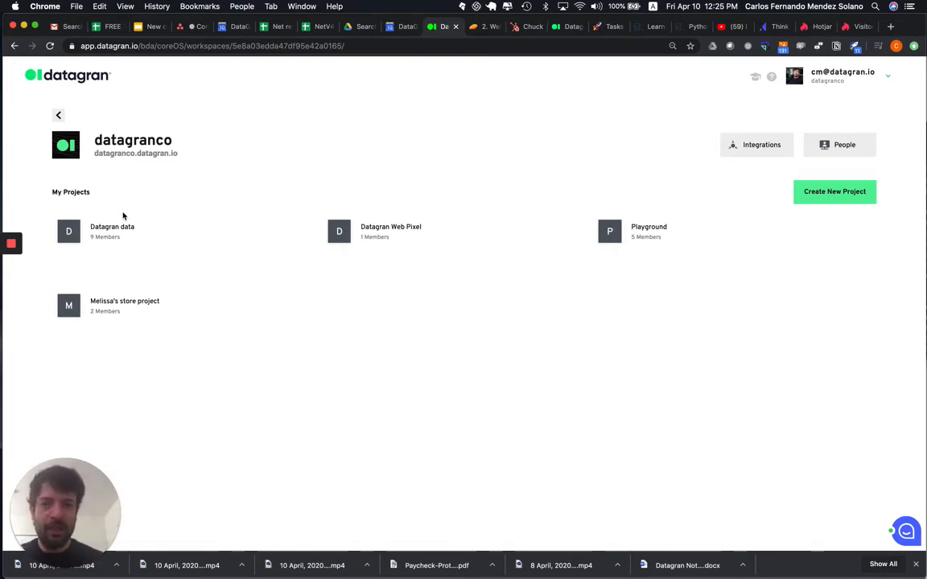
mouse_move(357, 351)
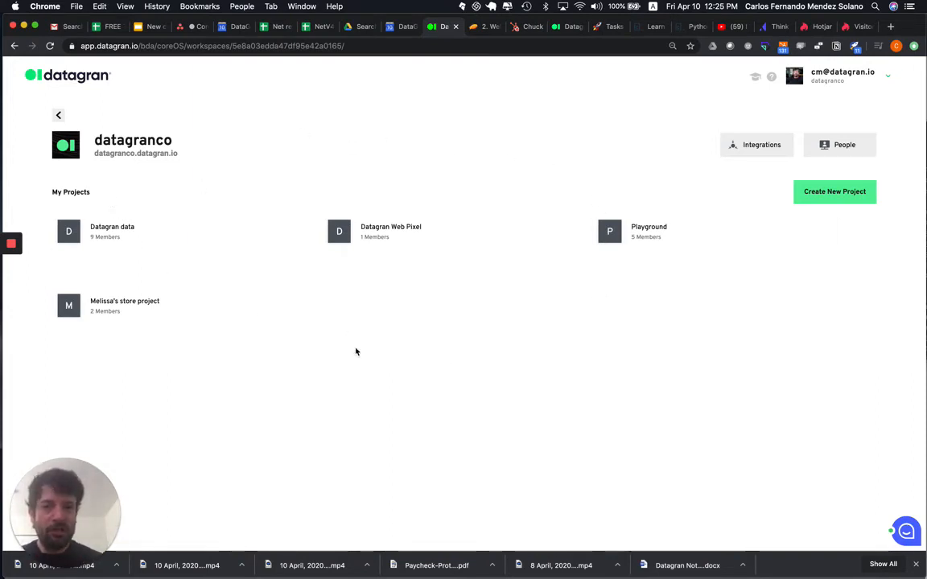
mouse_move(337, 350)
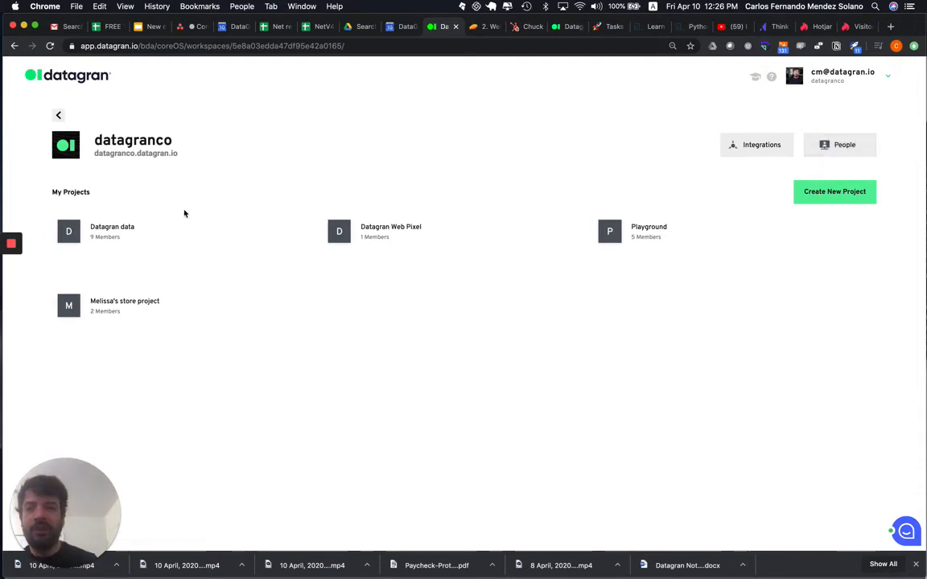
mouse_move(174, 158)
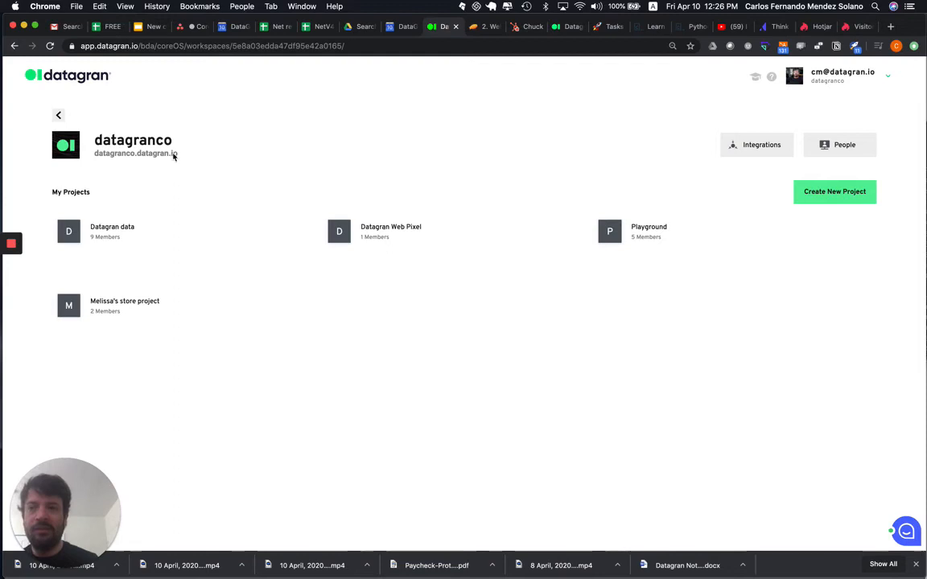
mouse_move(138, 274)
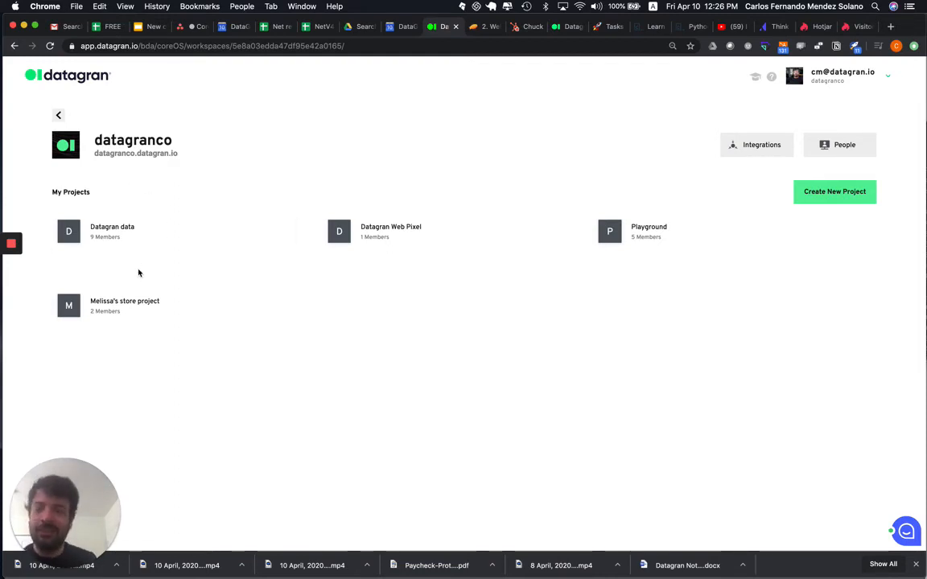
- Load the Datagran data project's dashboard of revenue and performance charts
click(112, 231)
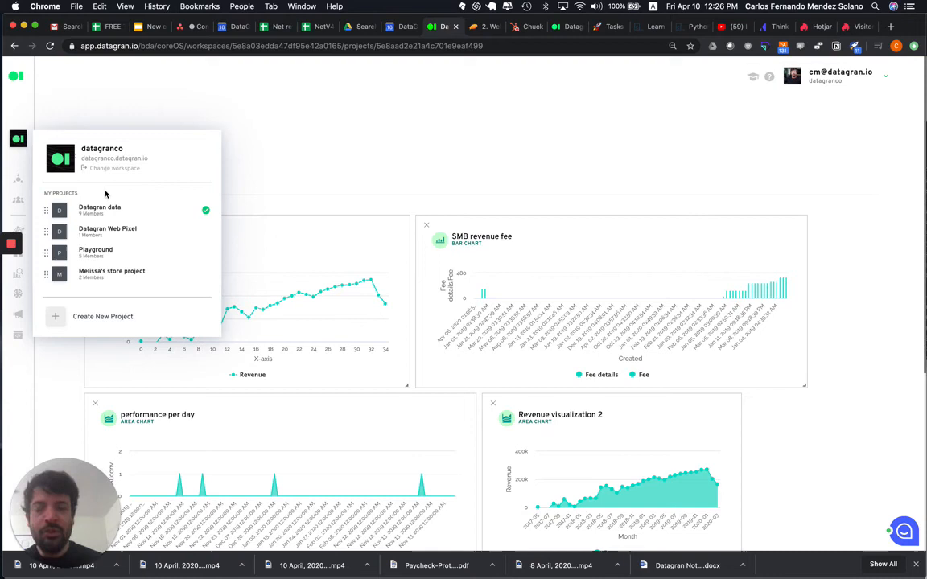
mouse_move(108, 267)
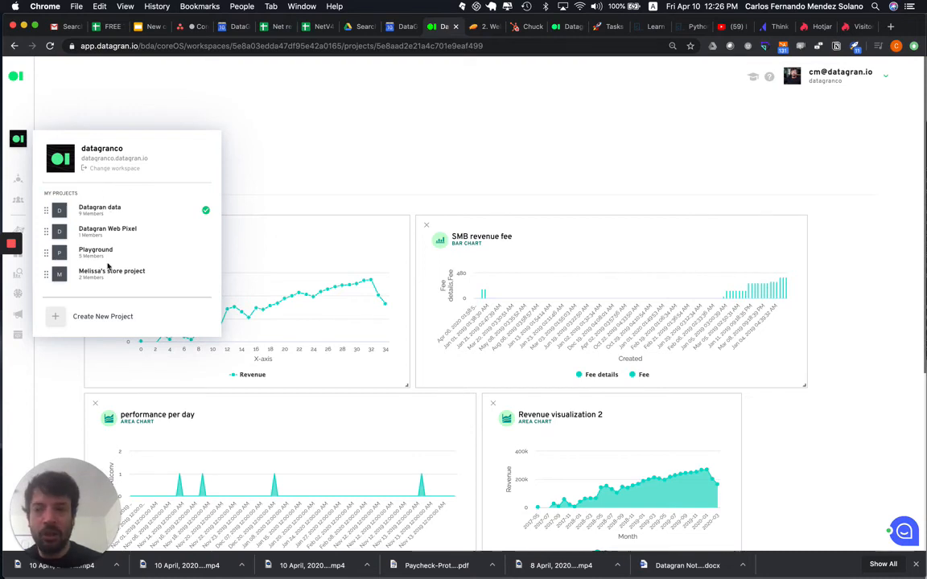
mouse_move(106, 321)
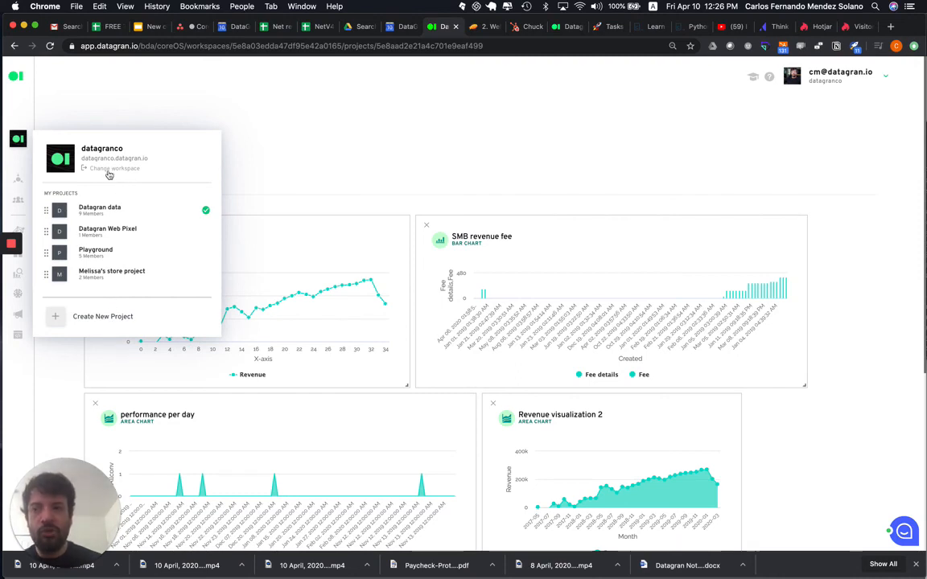
- Go back to the datagranco project list and reopen Datagran data's Main dash
click(115, 169)
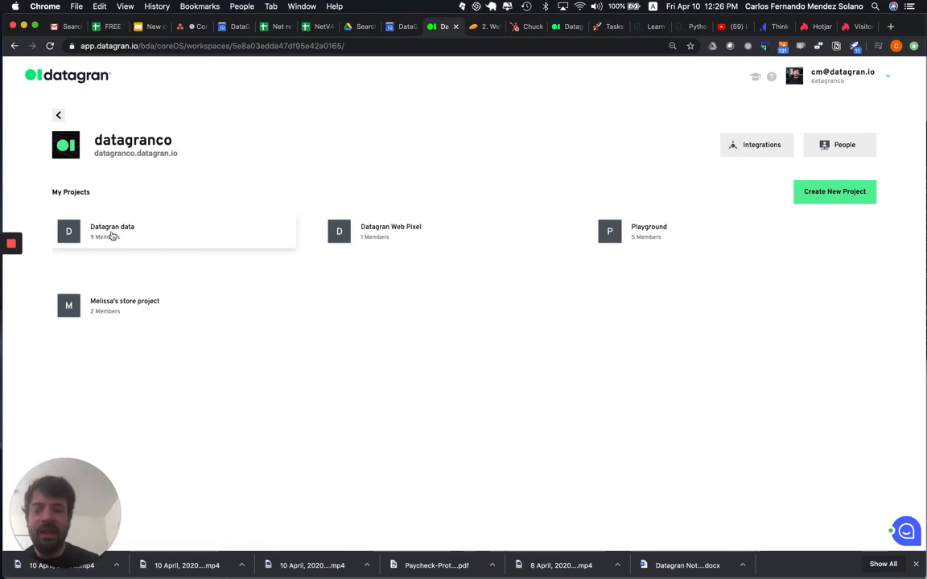
click(112, 232)
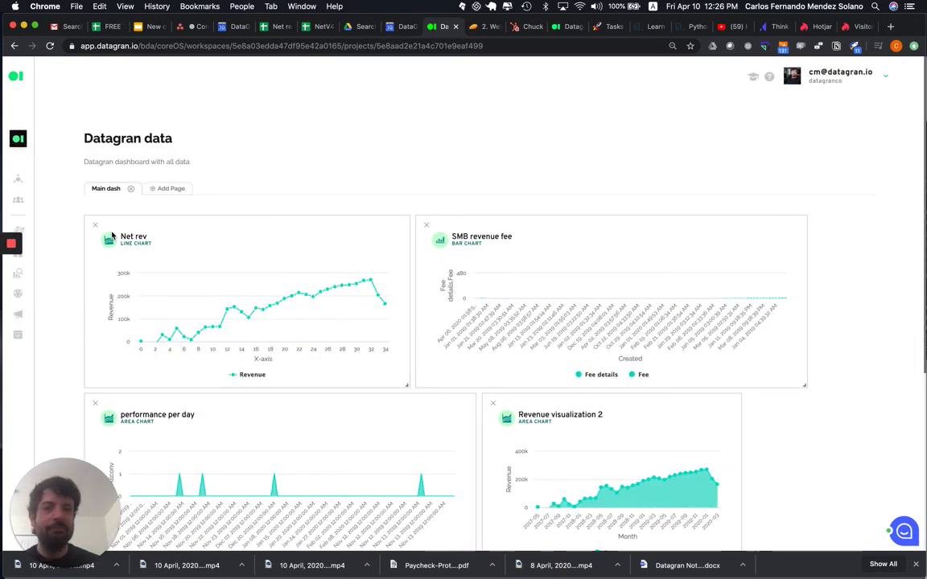